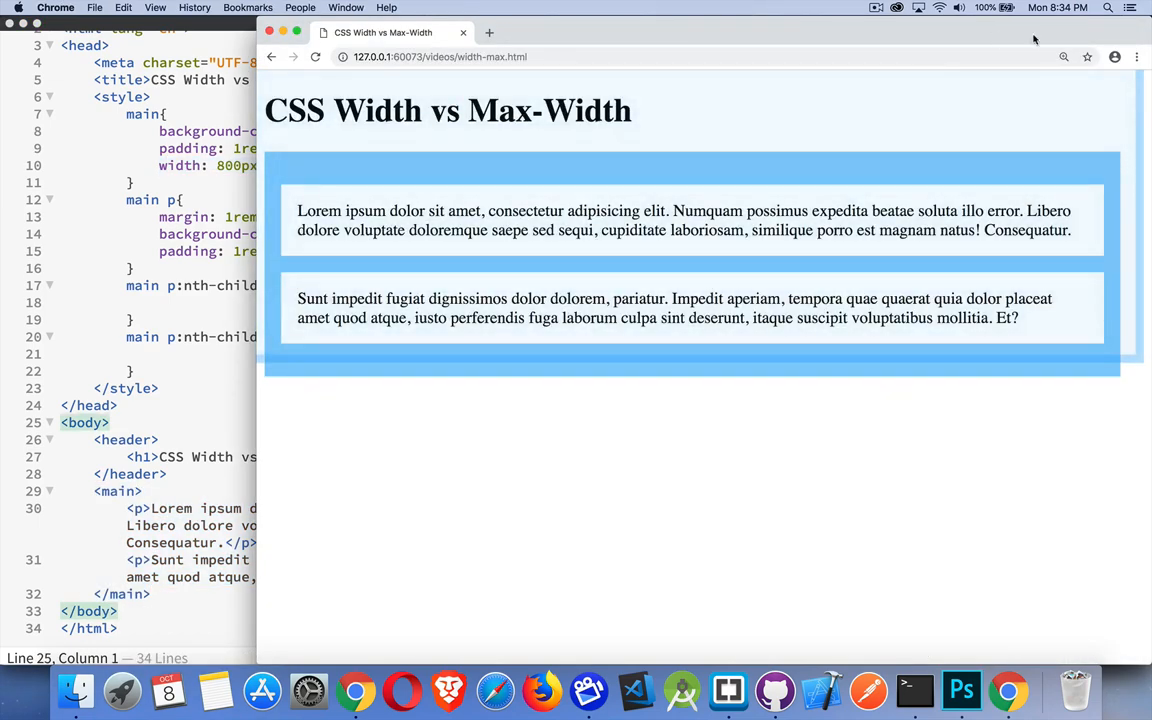
Step: Reset Chrome's page zoom to normal and bring the Brackets editor to the front
click(1064, 56)
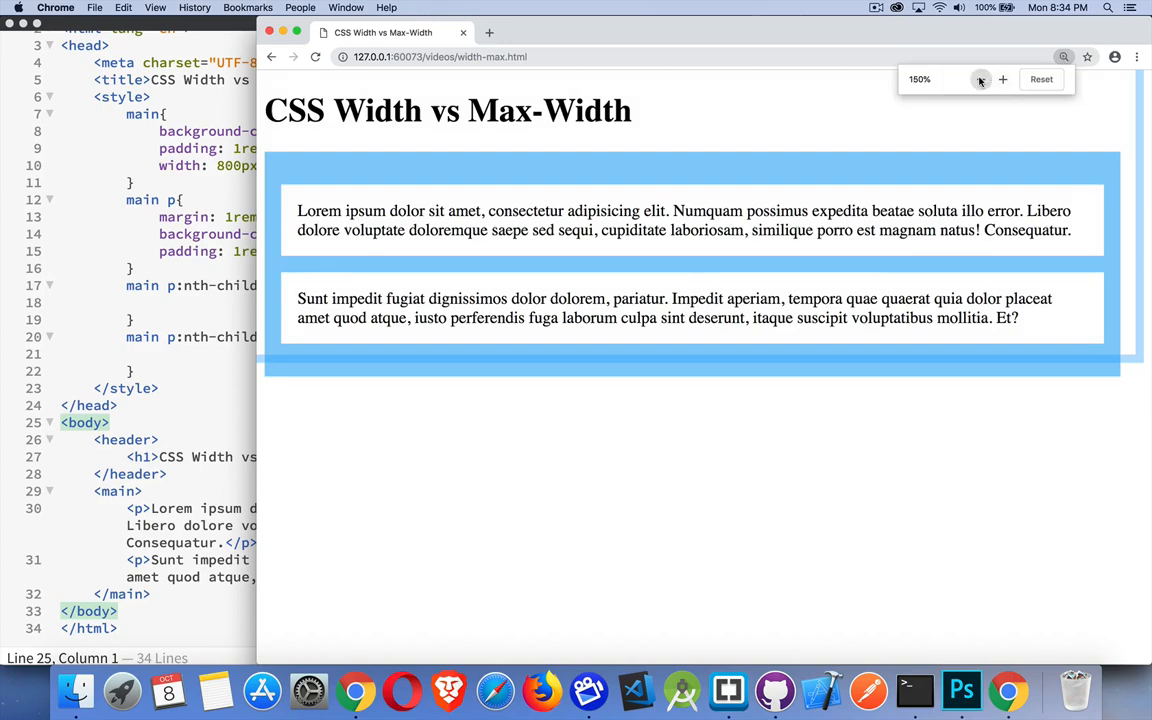
click(980, 80)
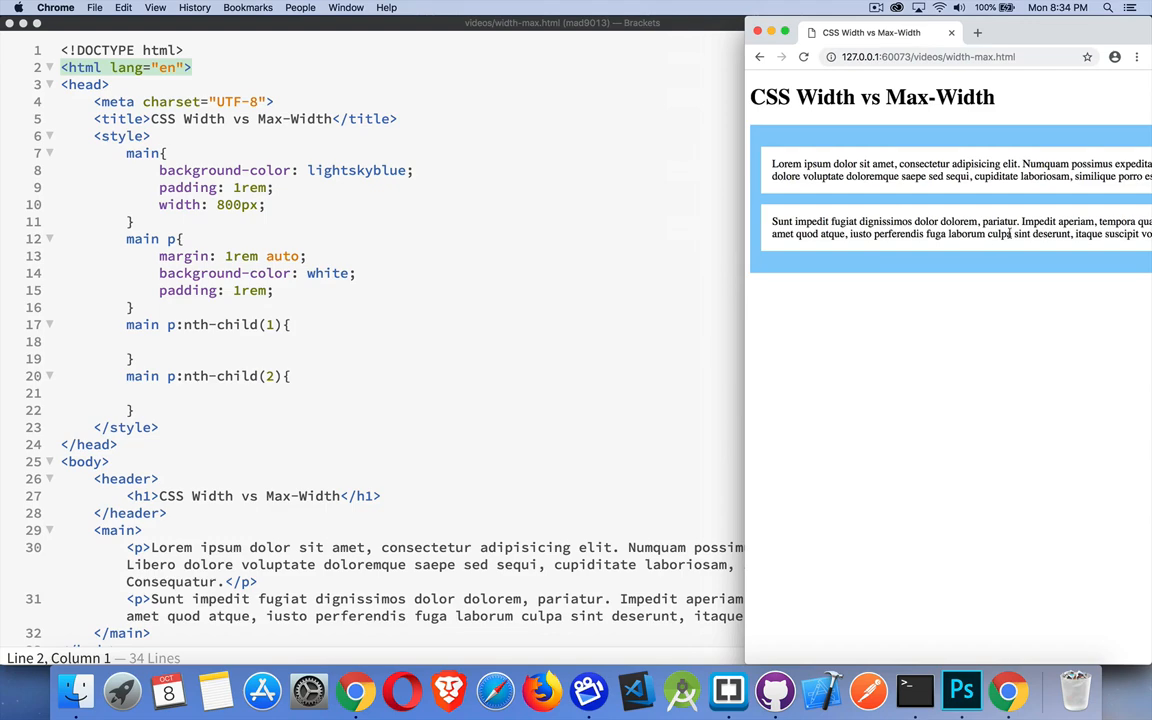
scroll(right, 3)
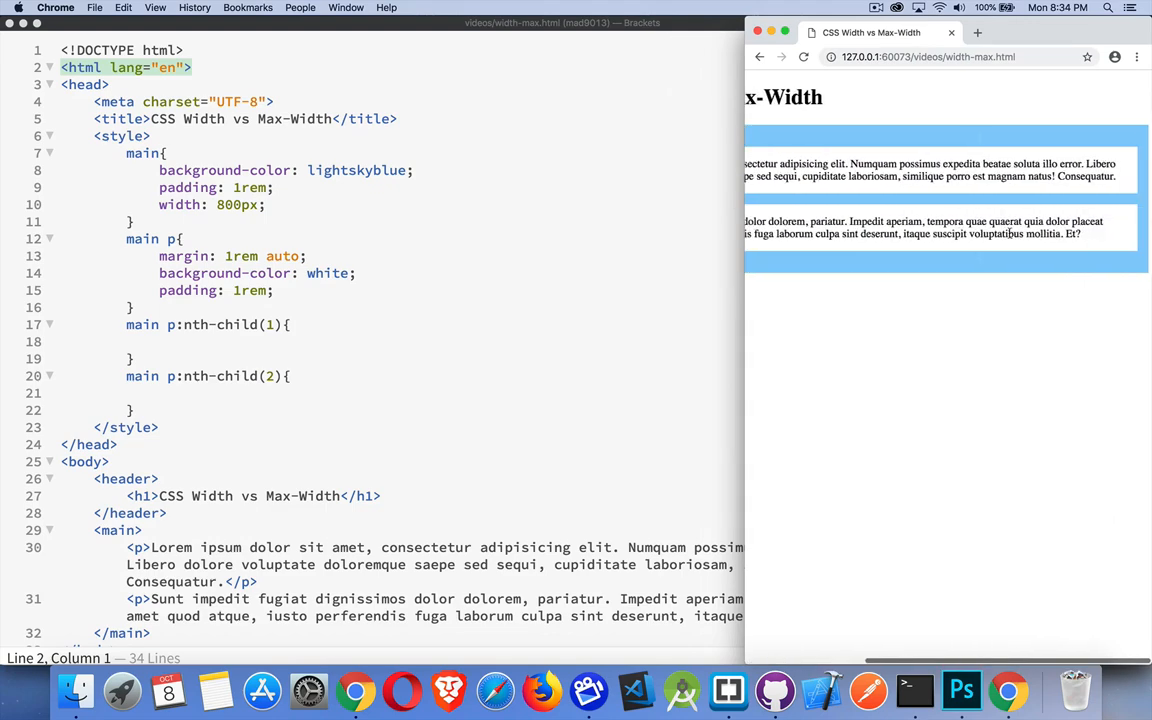
scroll(right, 3)
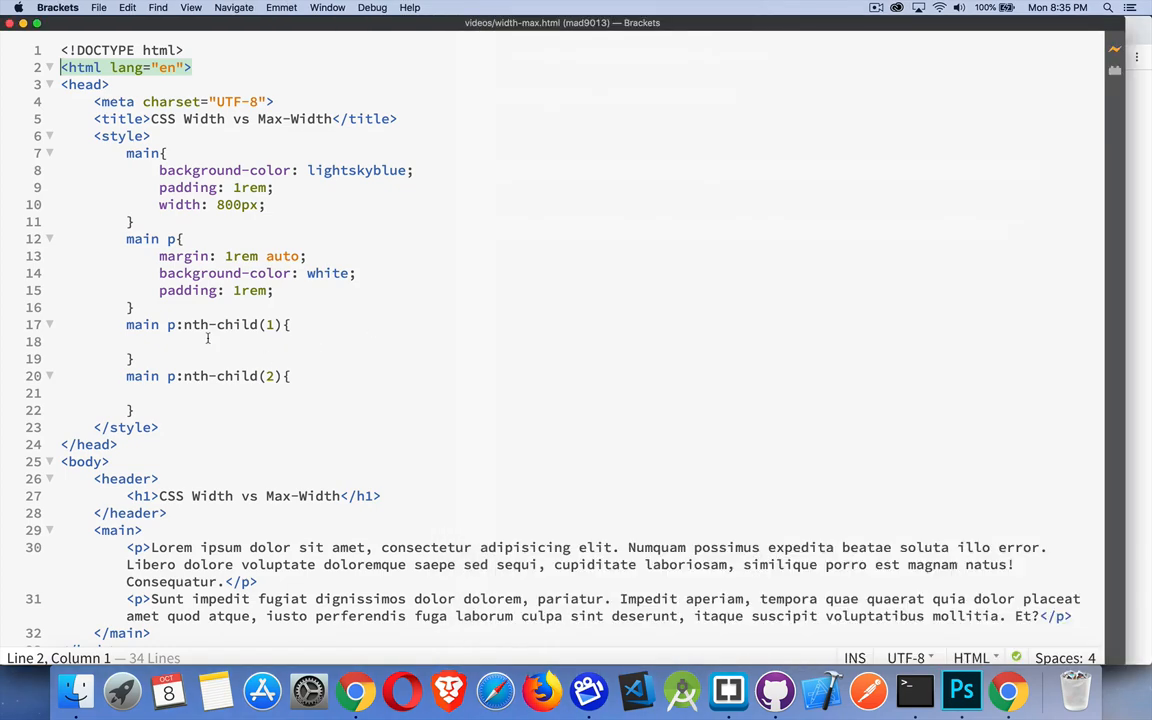
Step: Give the main p:nth-child(1) rule a width: 600px declaration
text(width: 600px;)
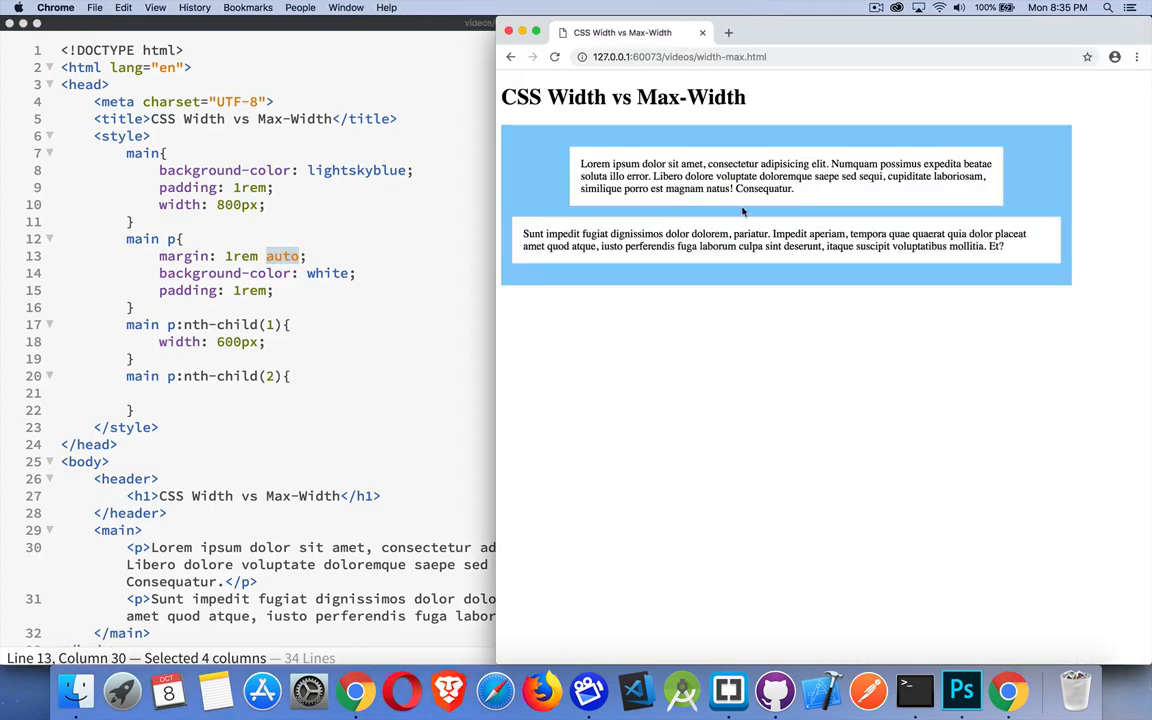
mouse_move(656, 212)
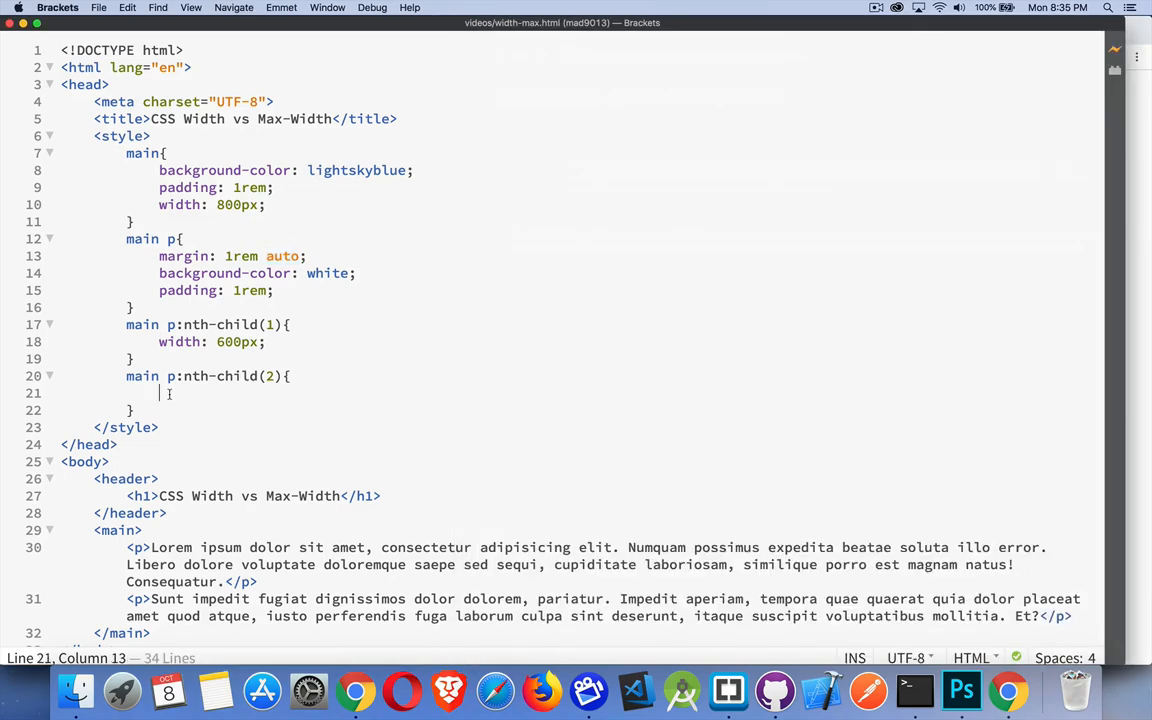
Step: Give main p:nth-child(2) max-width: 600px and narrow the Chrome window to compare the paragraphs
text(max-width:)
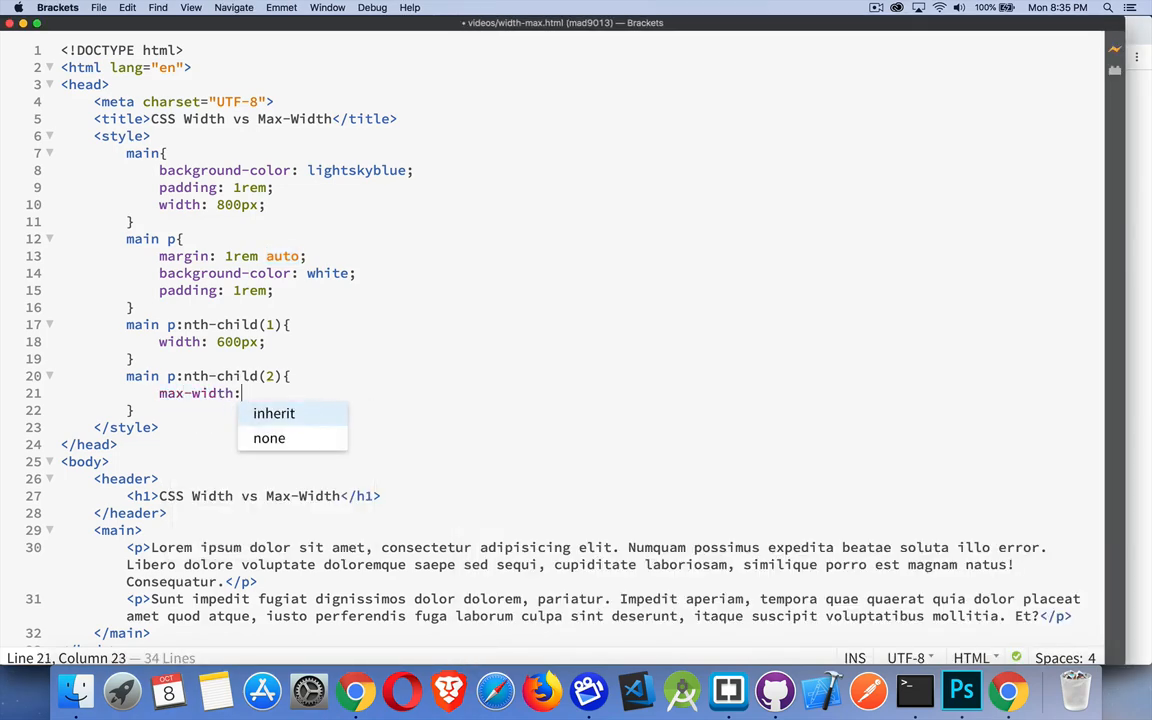
text(600px;)
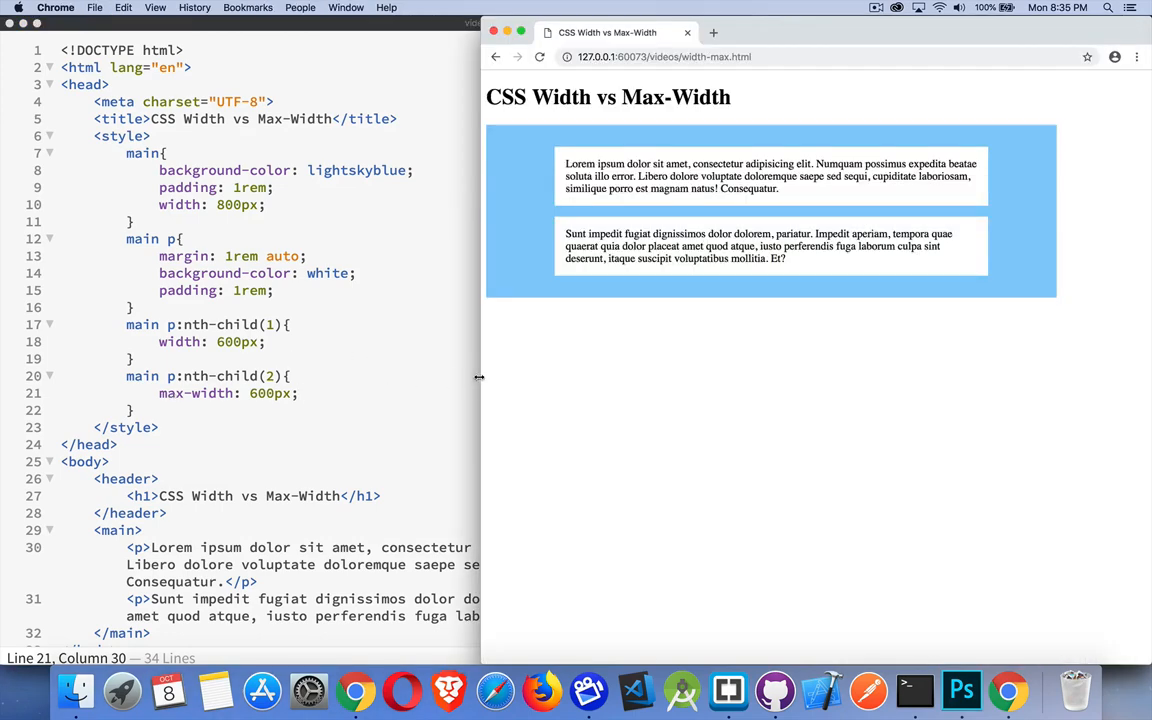
drag(480, 376, 578, 370)
text(4)
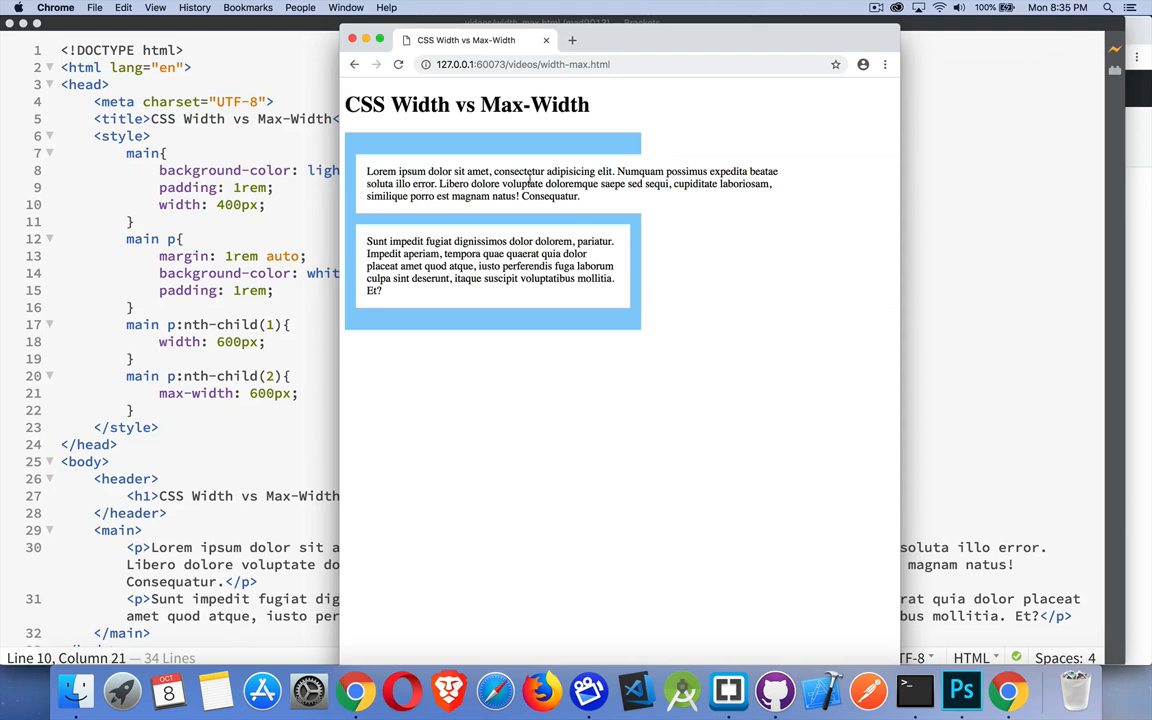
mouse_move(786, 178)
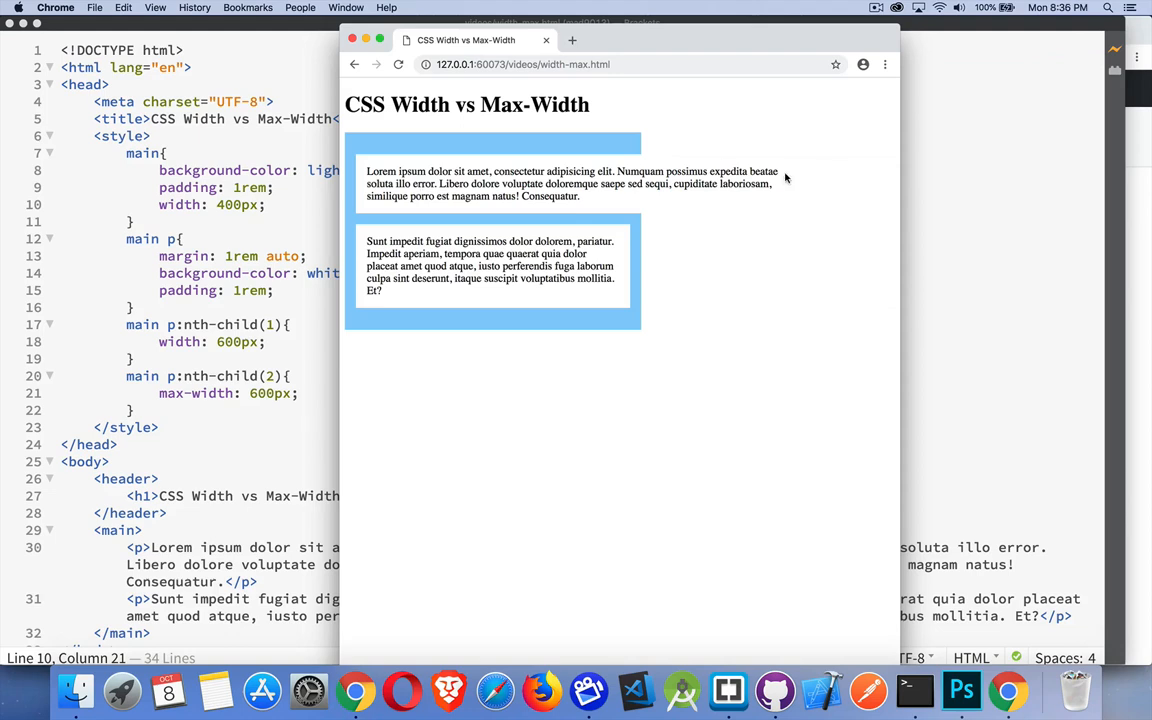
mouse_move(632, 140)
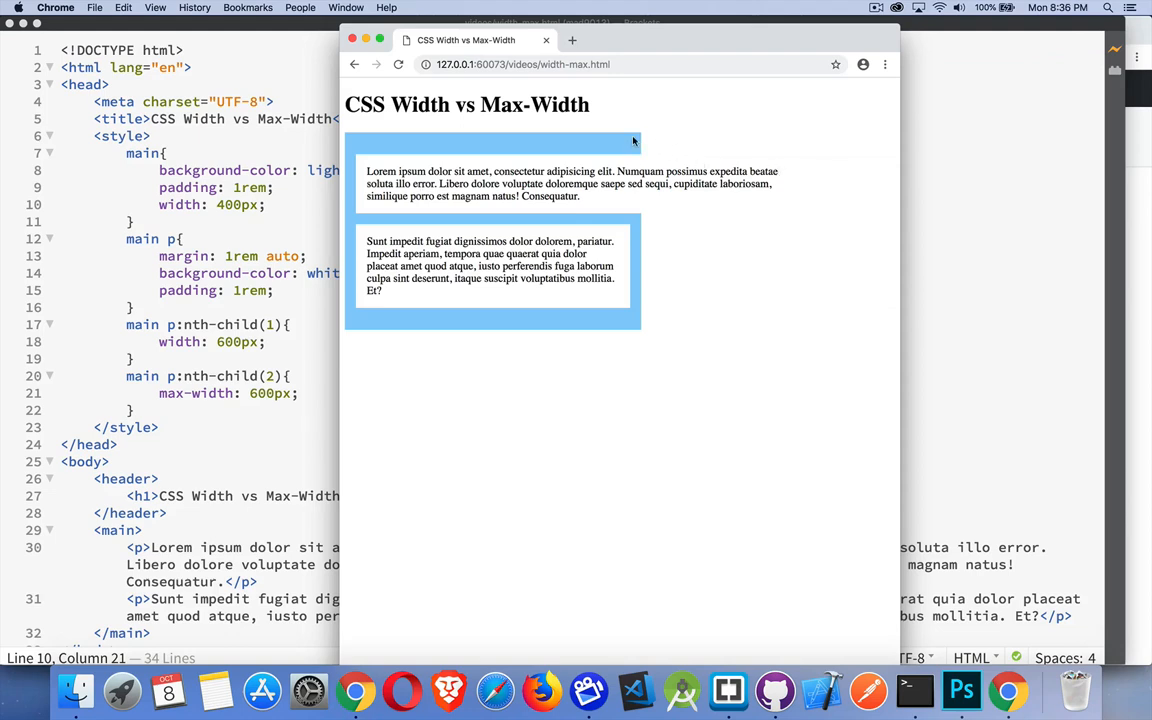
mouse_move(598, 186)
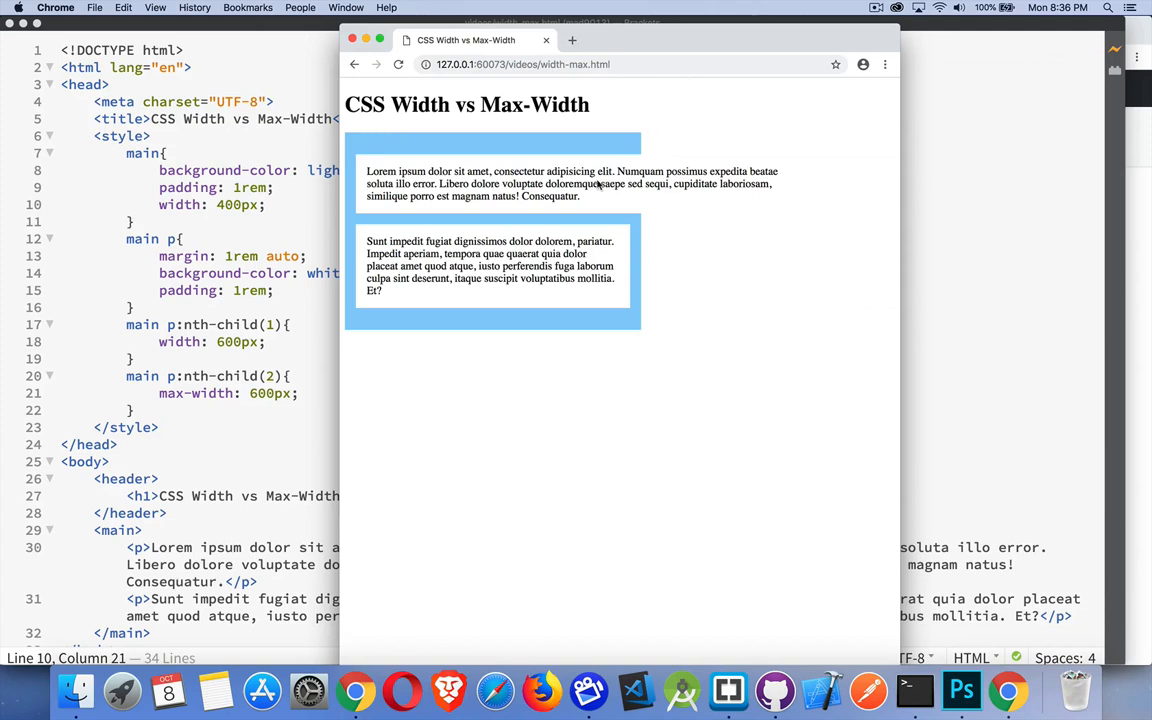
mouse_move(564, 244)
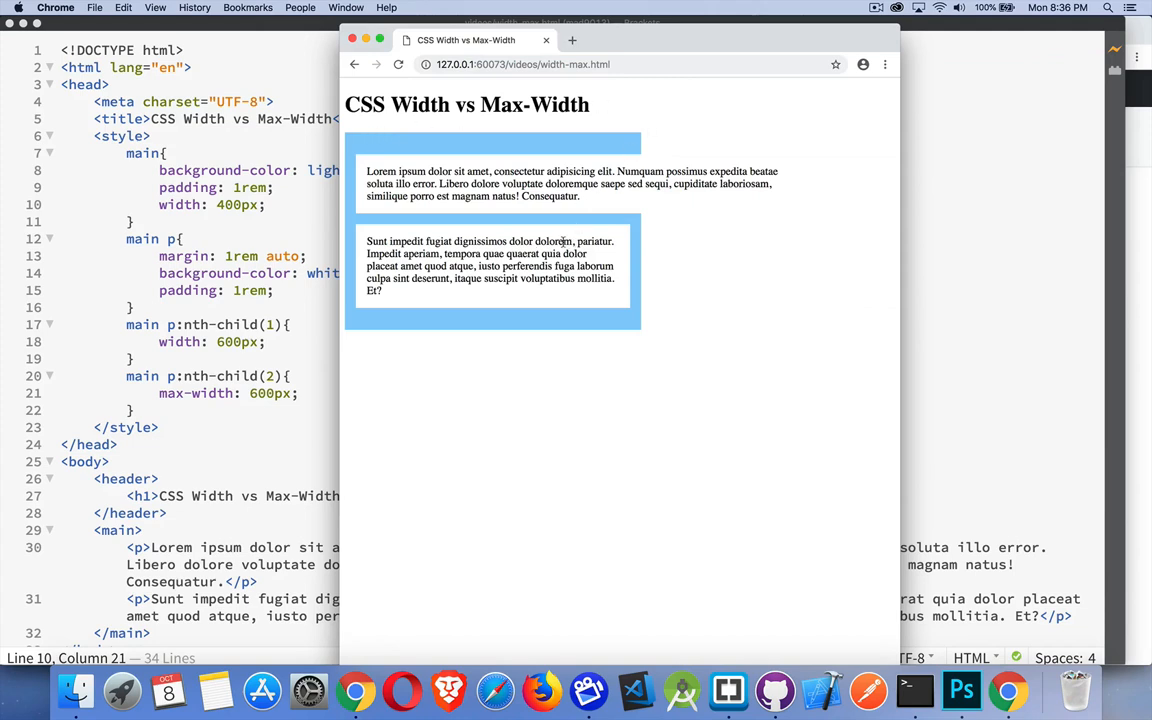
mouse_move(612, 264)
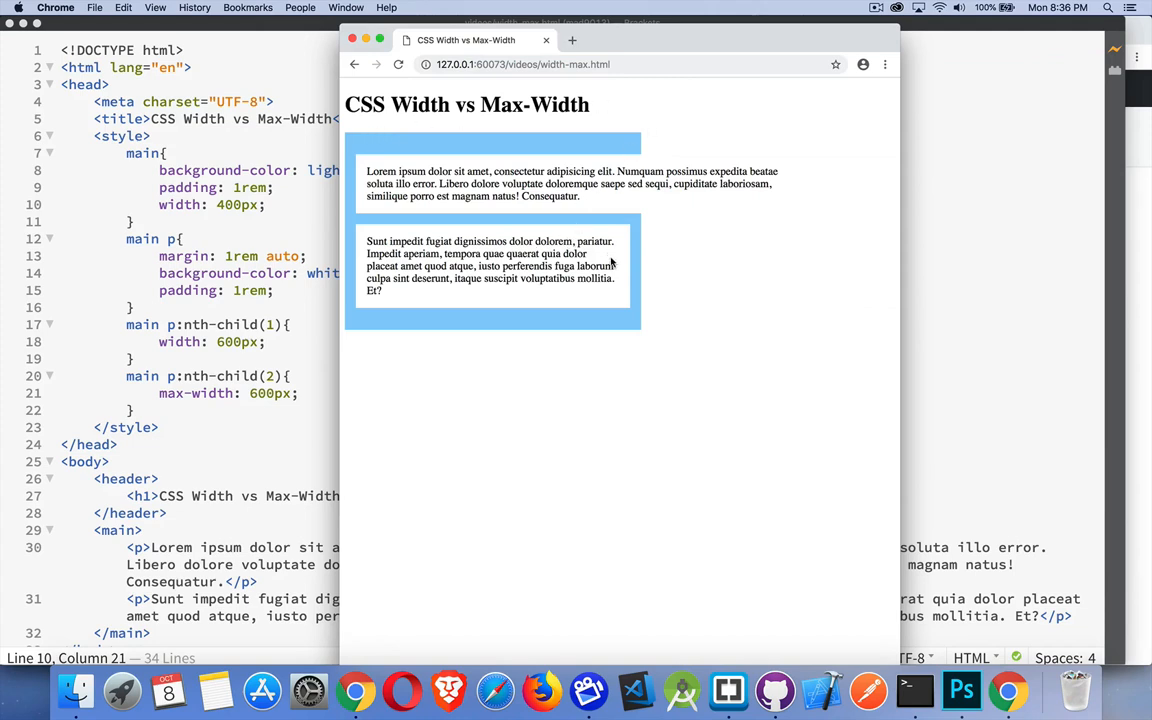
mouse_move(604, 264)
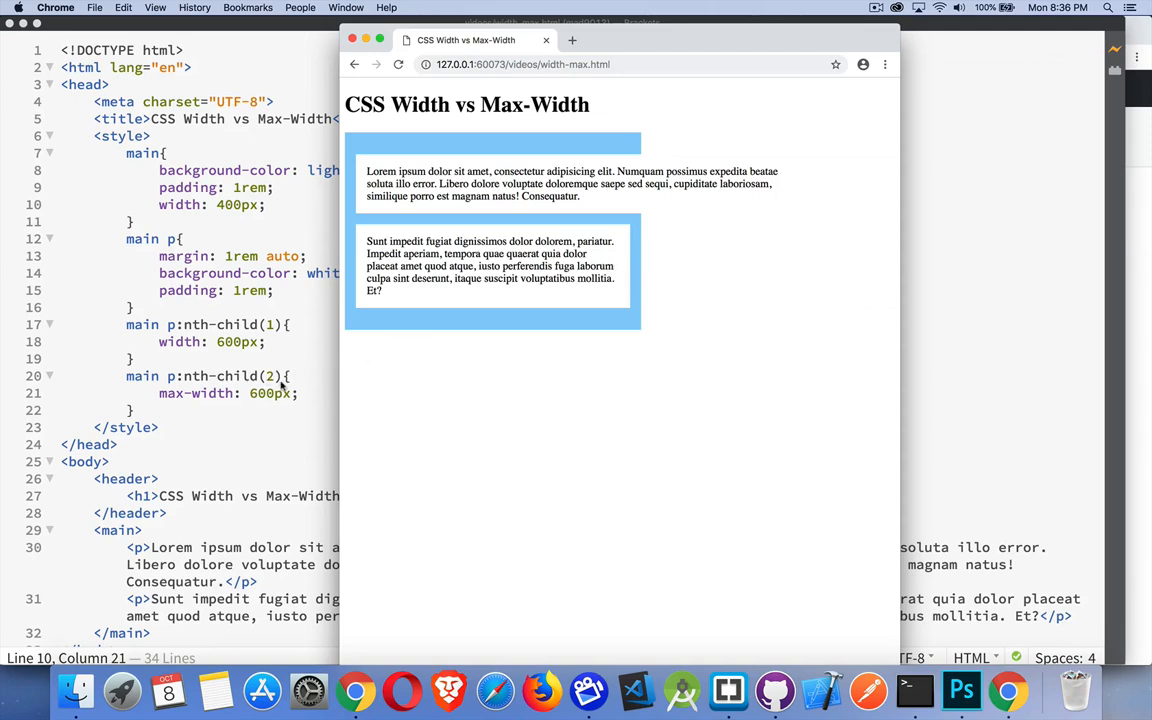
mouse_move(204, 206)
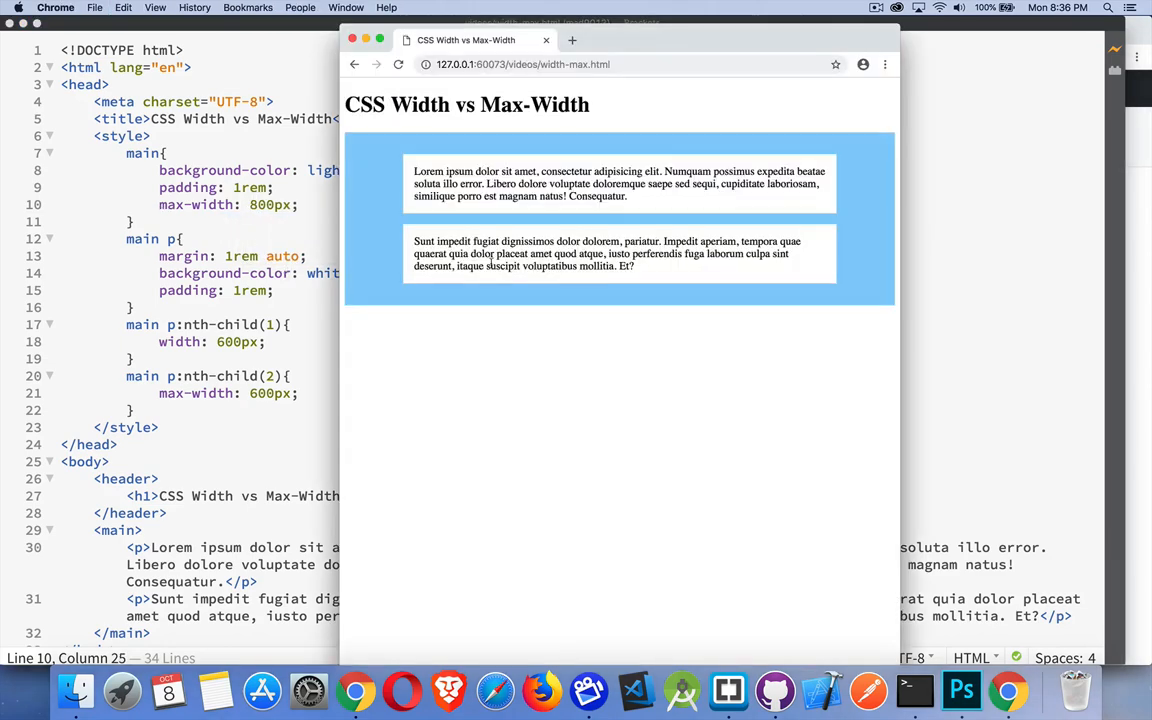
mouse_move(880, 140)
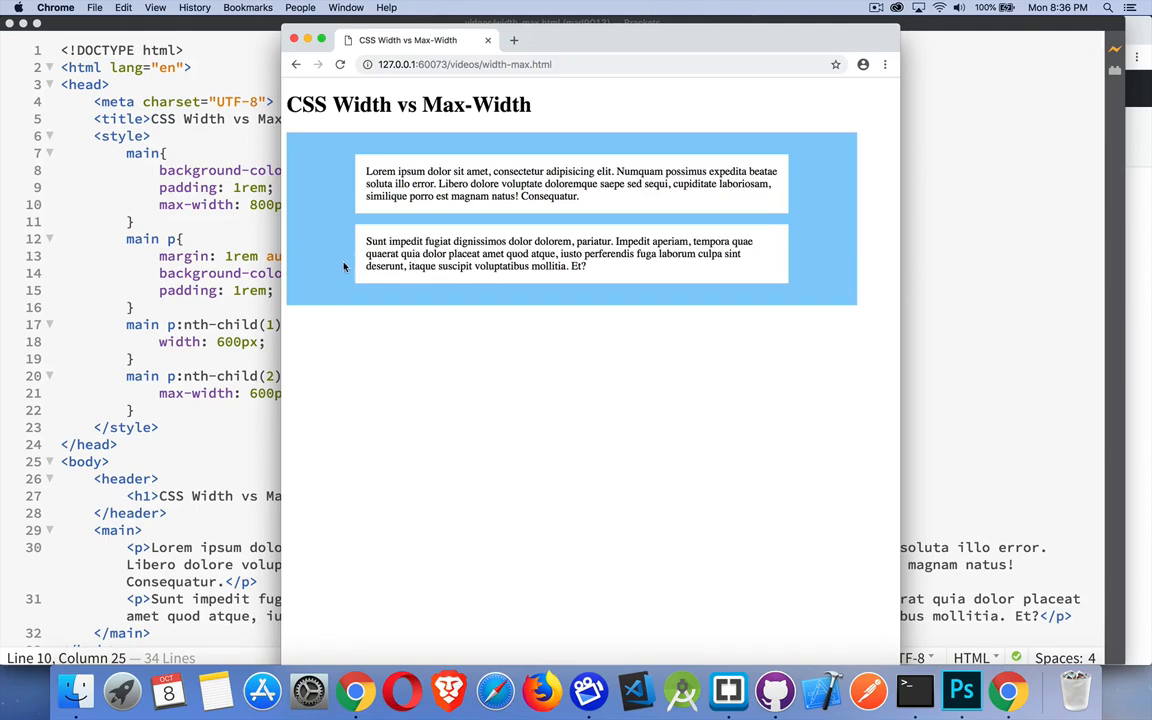
mouse_move(522, 236)
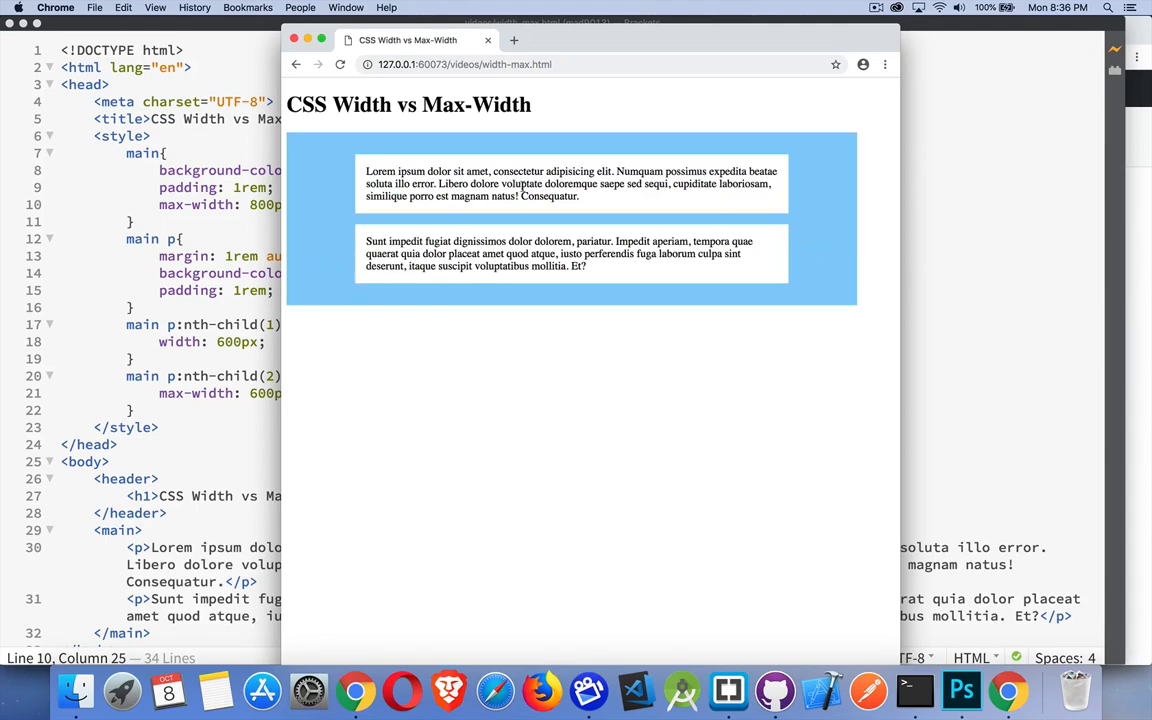
mouse_move(208, 352)
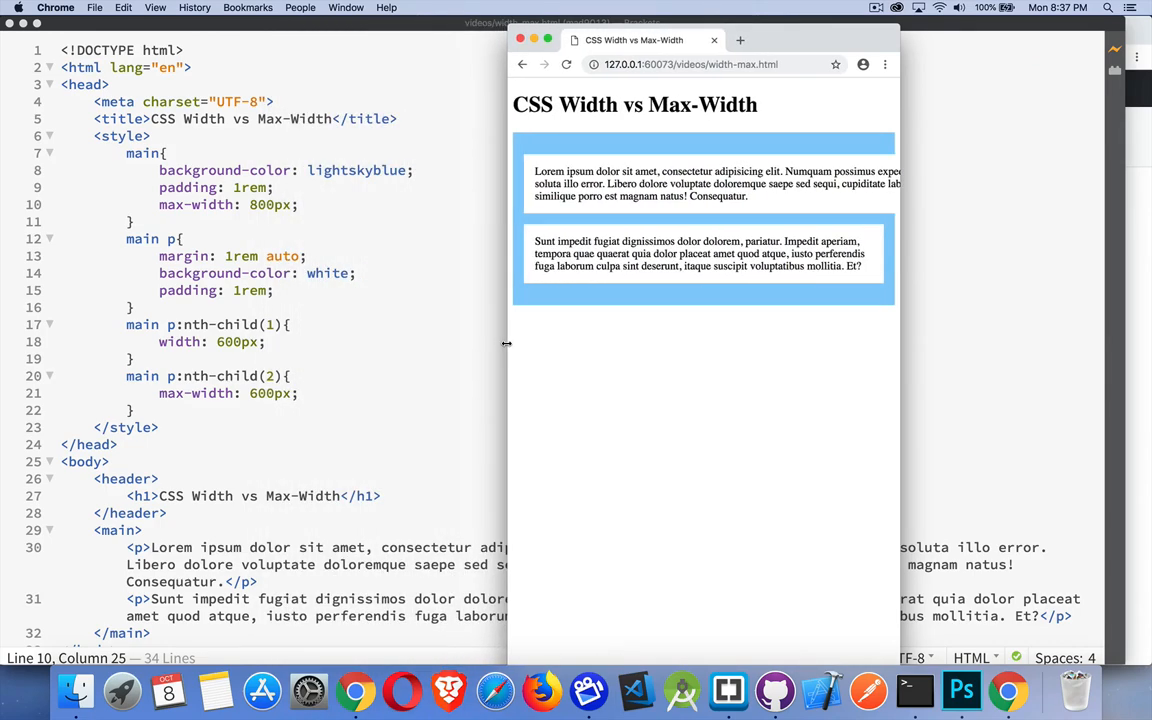
mouse_move(618, 184)
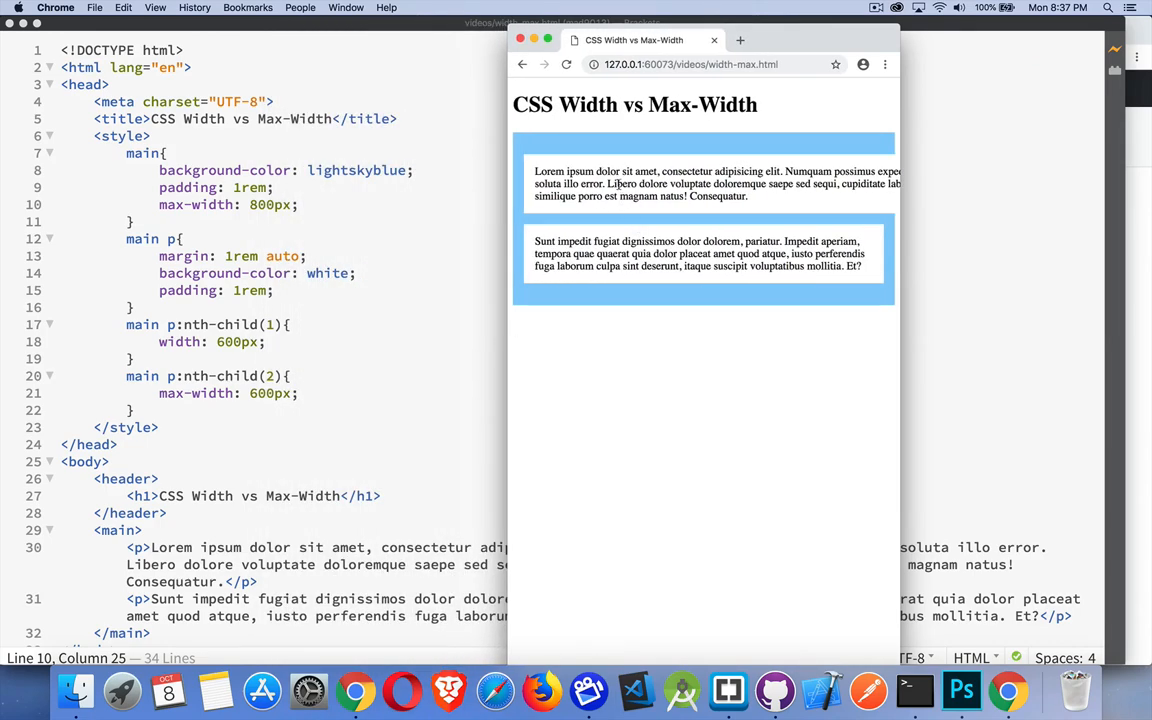
mouse_move(780, 212)
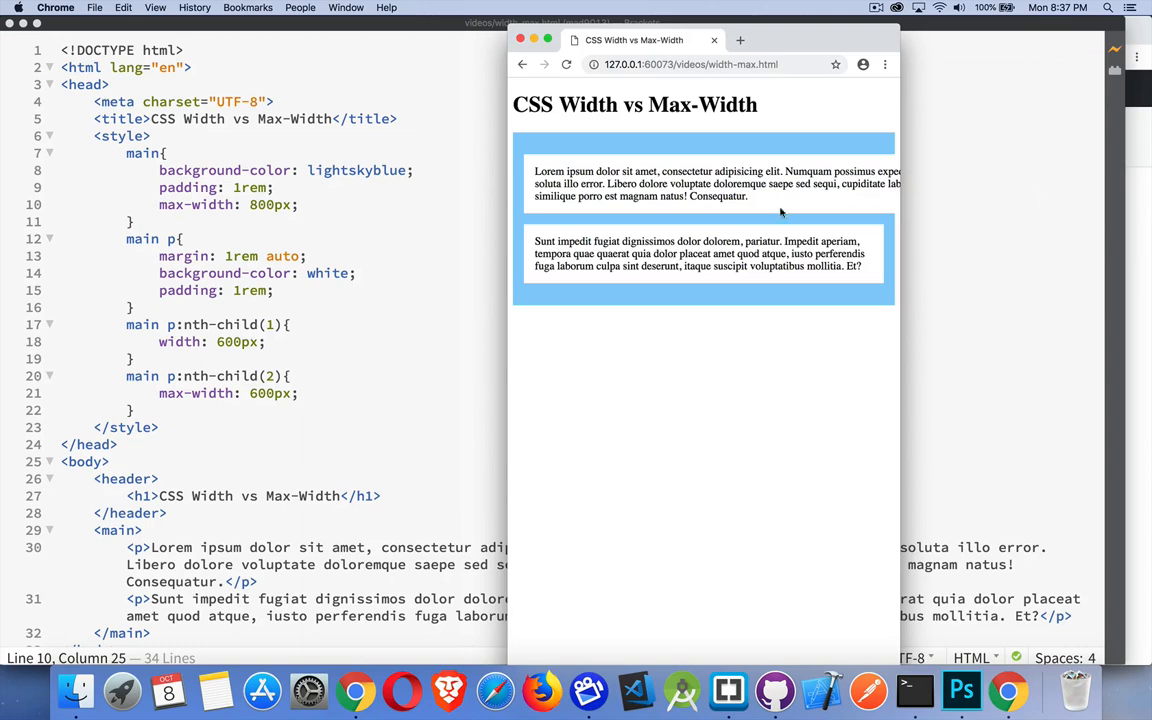
mouse_move(808, 240)
text(min-)
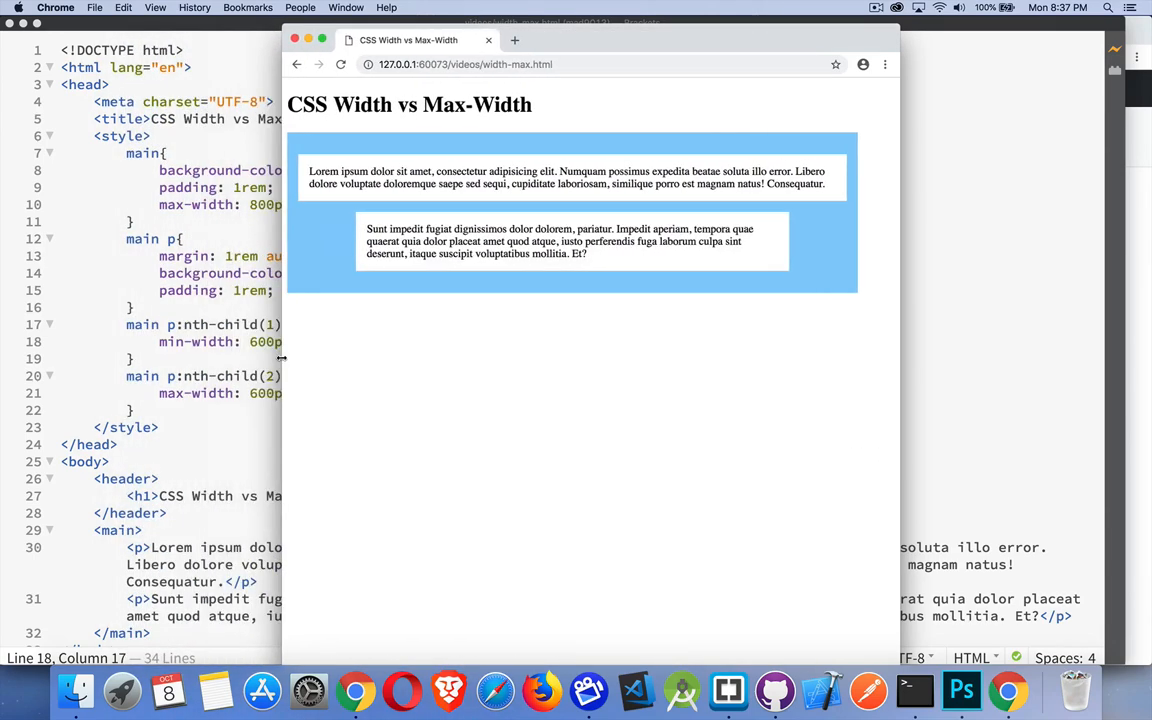
mouse_move(340, 178)
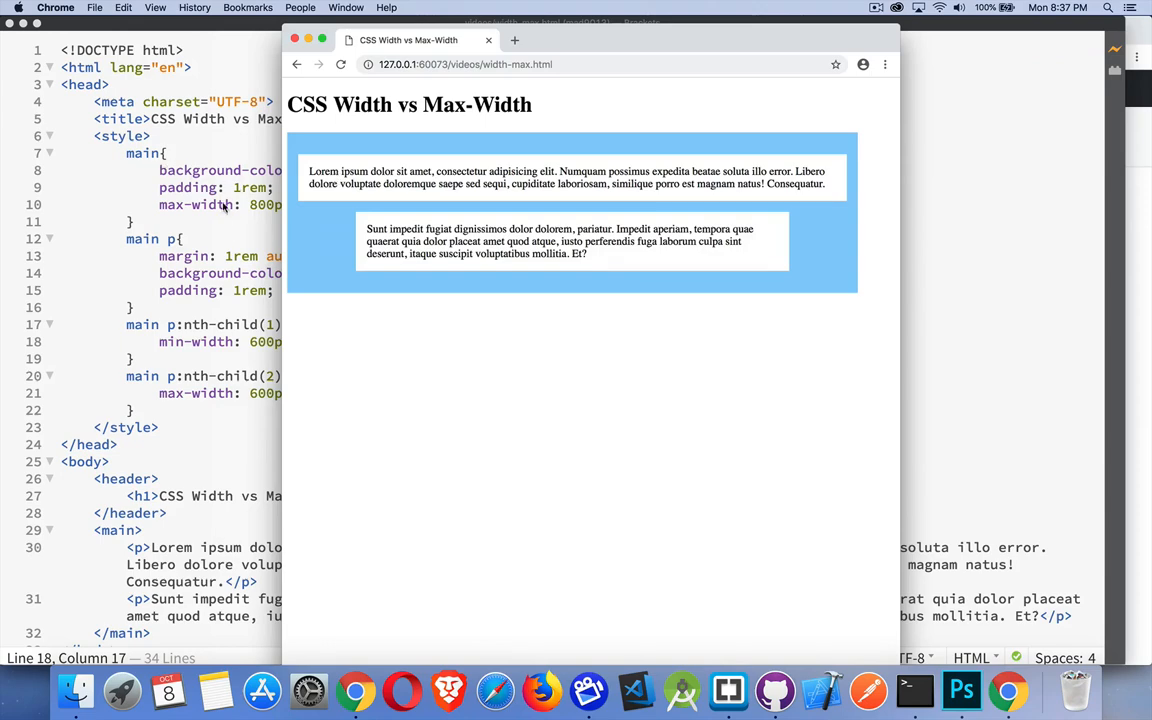
mouse_move(310, 240)
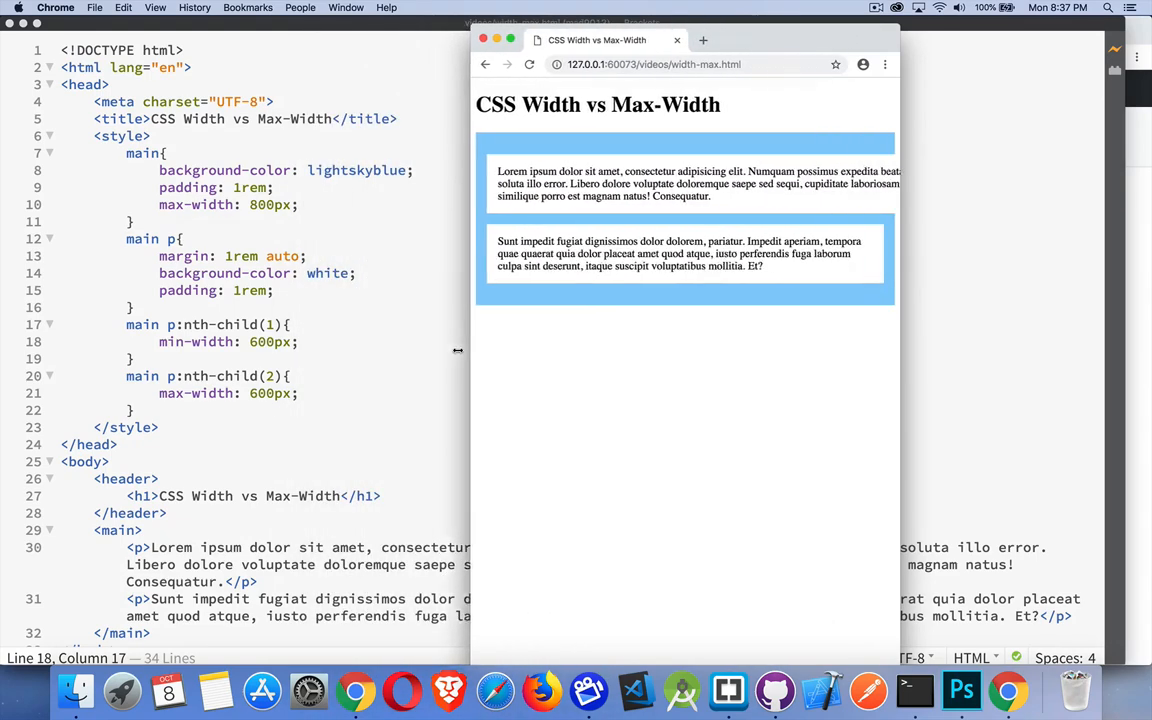
Step: Narrow the Chrome window to see the min-width first paragraph overflow
drag(458, 360, 420, 360)
text(/)
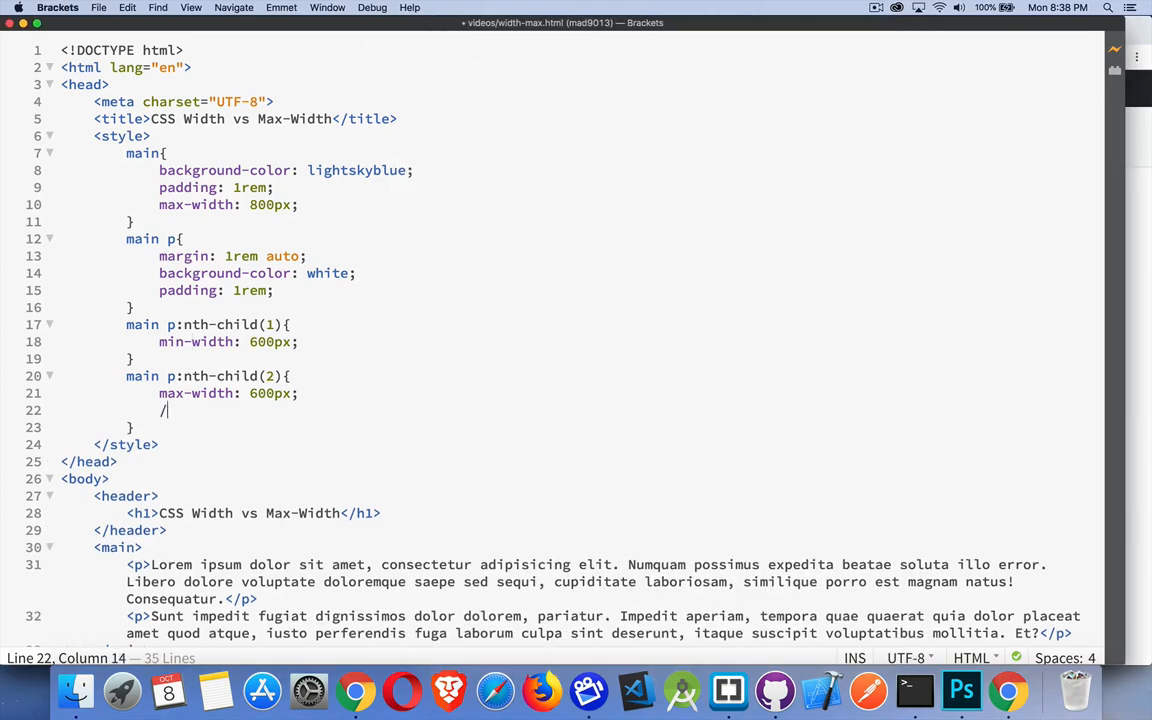
Step: Comment the max-width rule with /* can't exceed 600px */
text(* can't exceed)
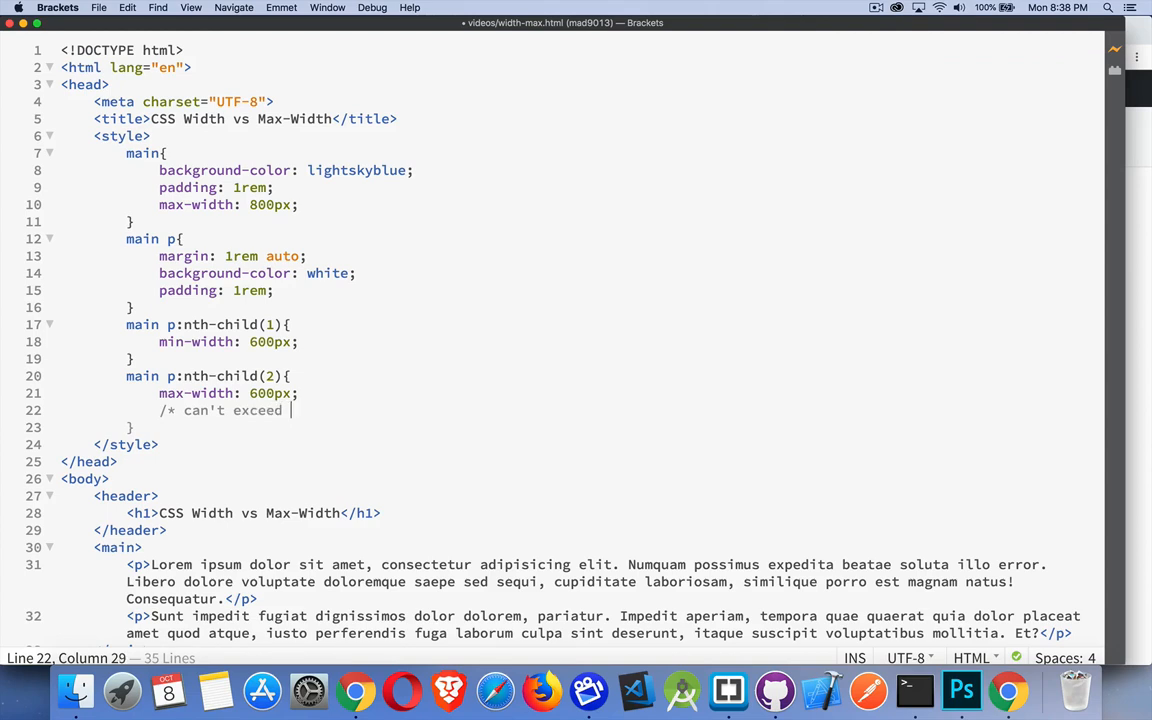
text(600px)
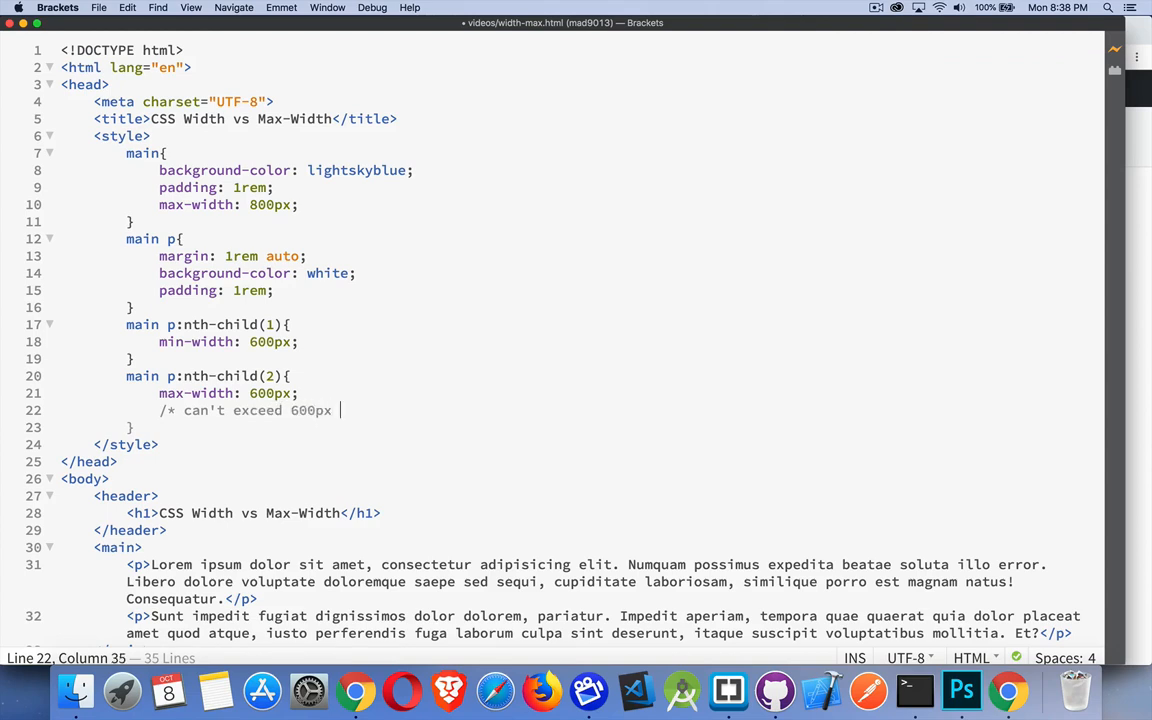
text(*/)
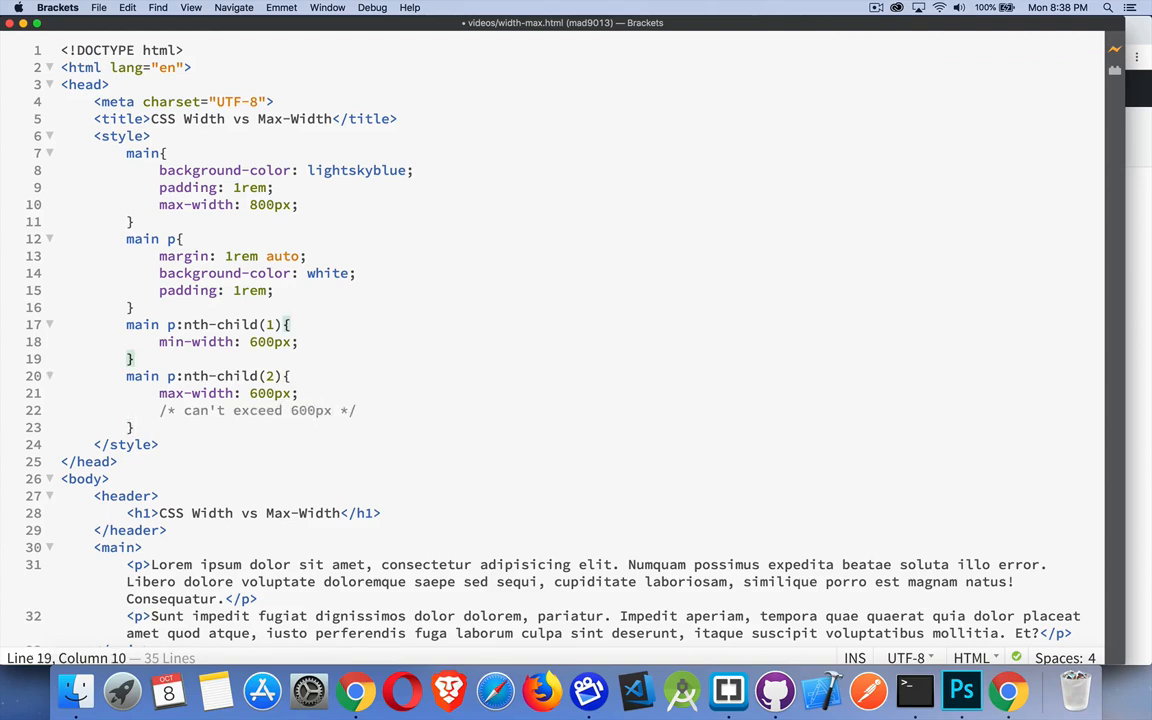
Step: Comment the min-width rule with /* cannot be smaller than 600px */ on a new line
key(Return)
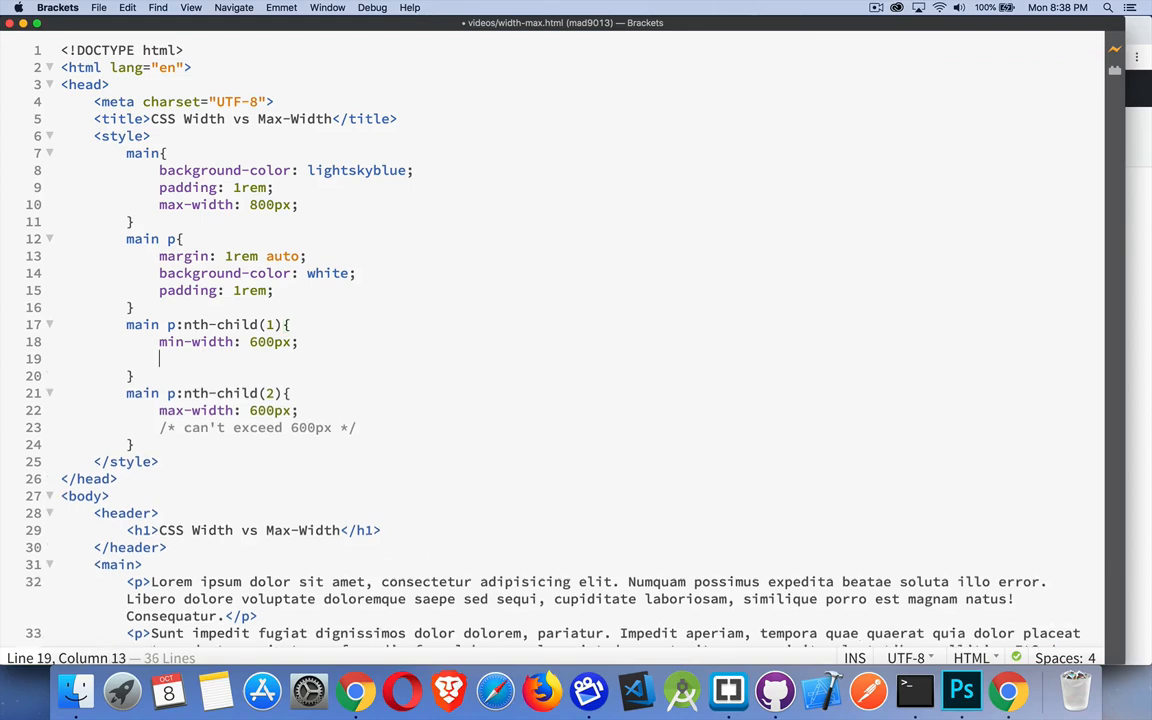
text(/* cannot be smalle)
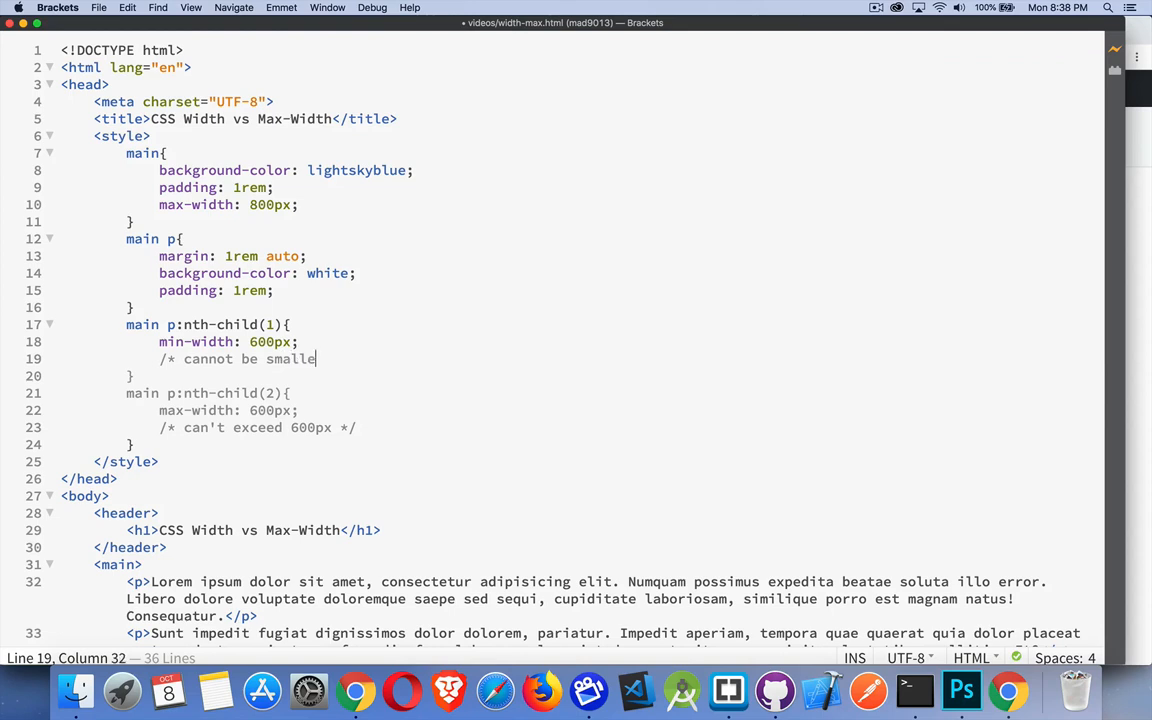
text(r)
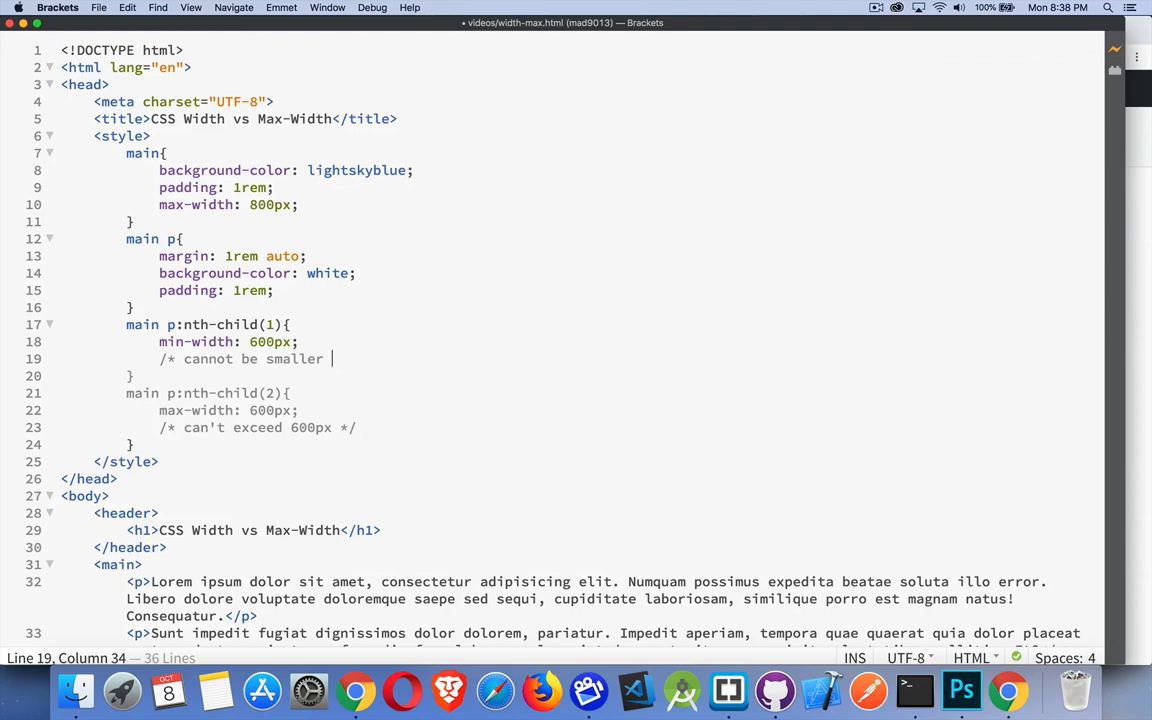
text(than 600px */)
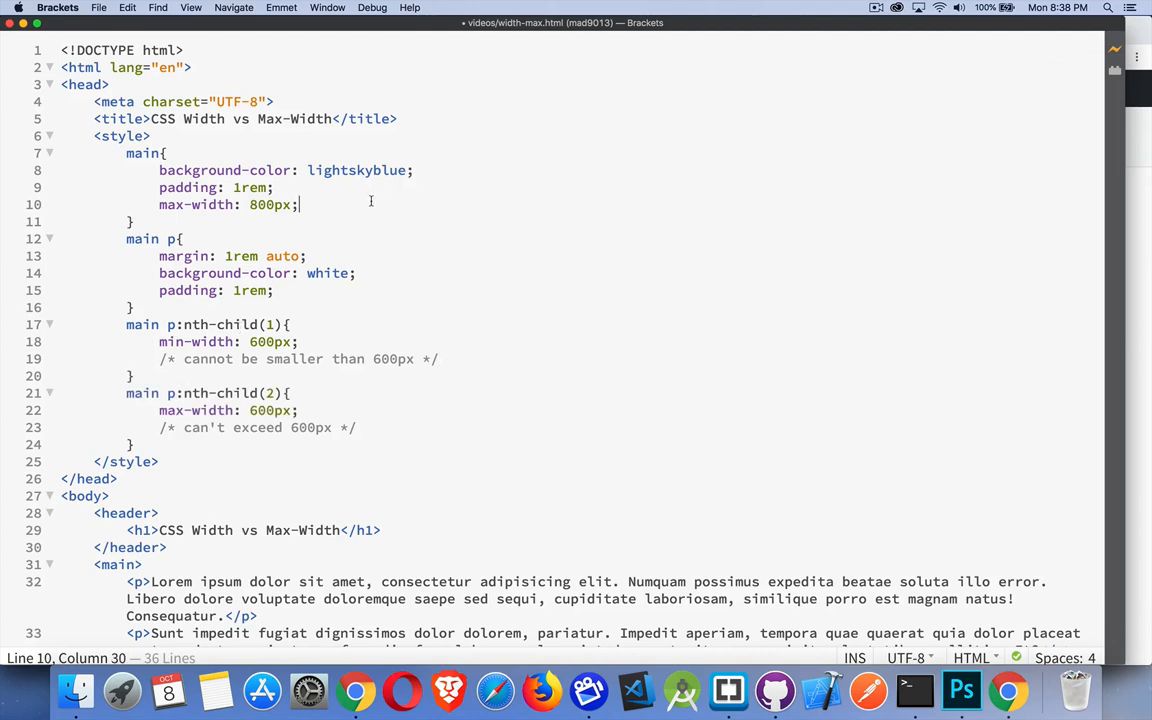
Step: Change main's max-width back to width: 800px and add the comment /* width means fixed */
double_click(176, 204)
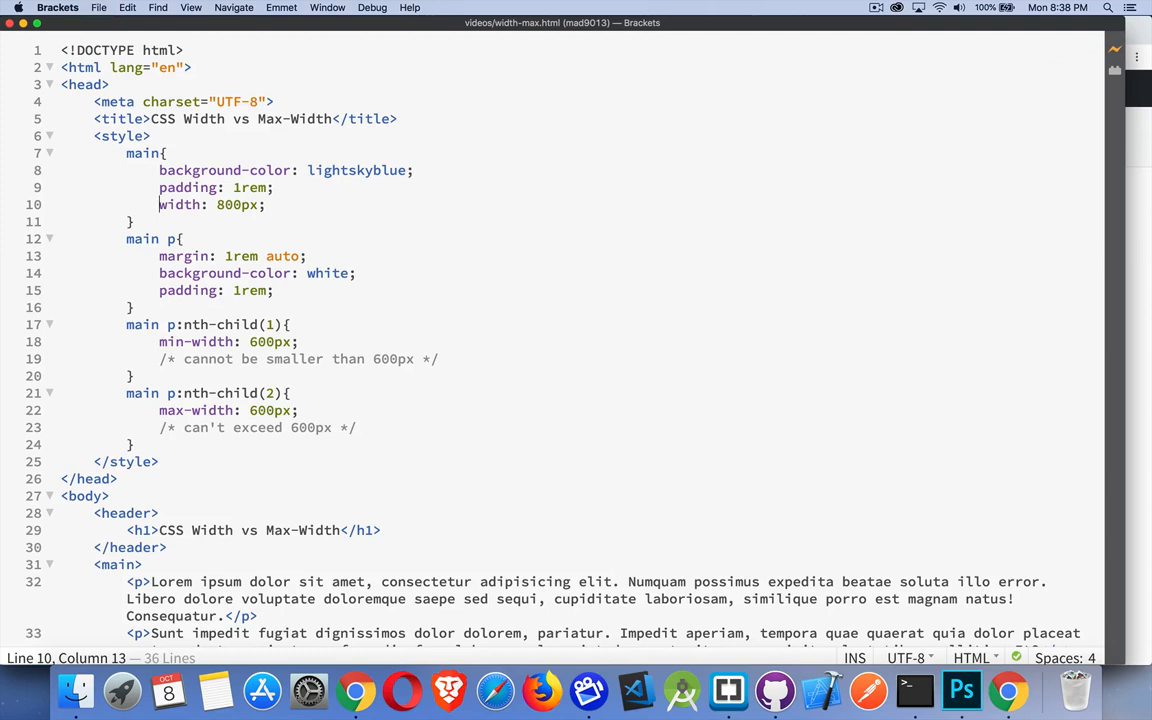
key(Return)
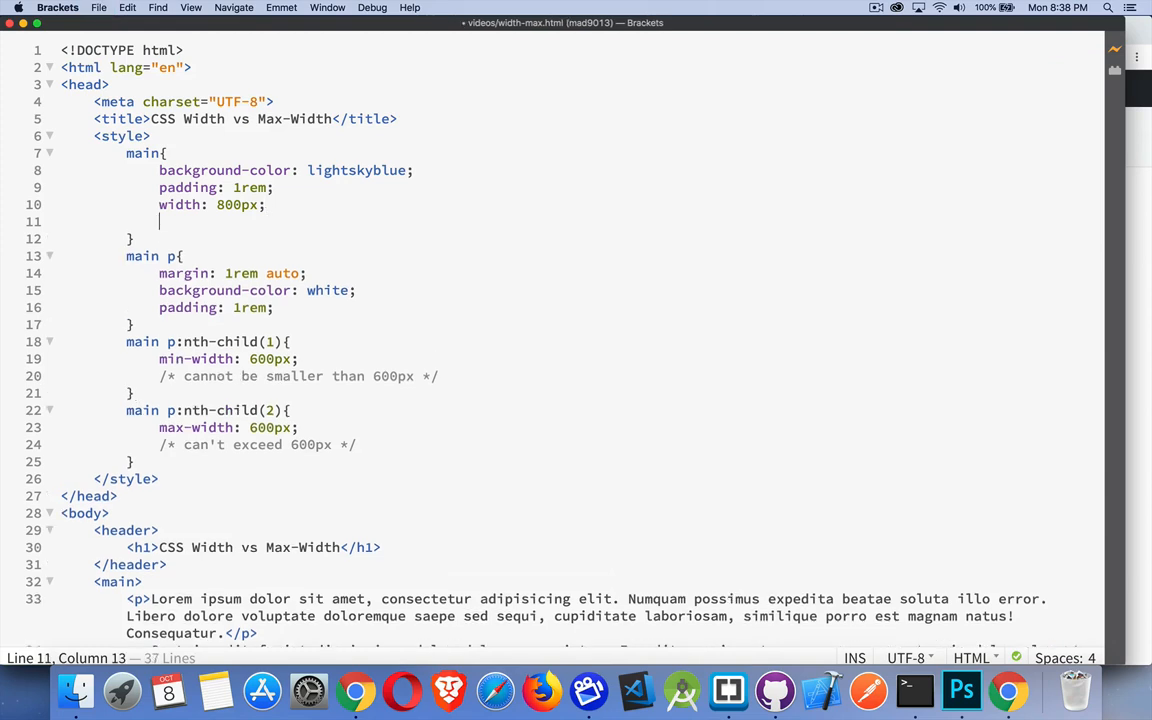
text(/* width me)
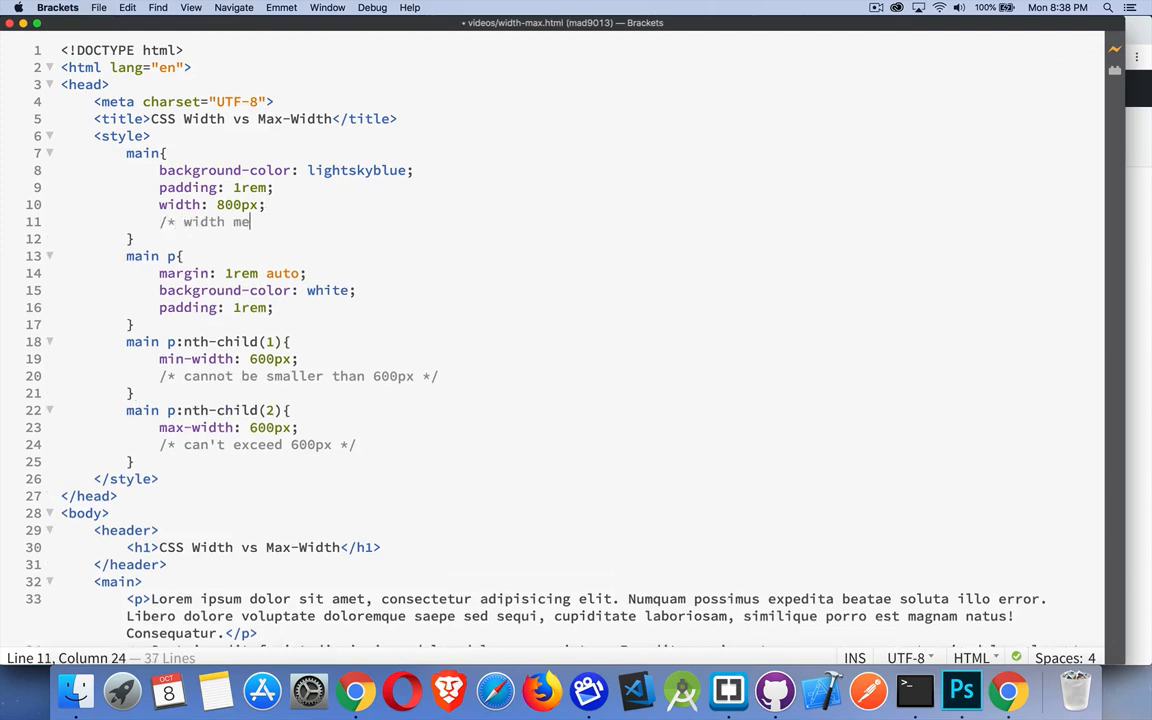
text(ans fix)
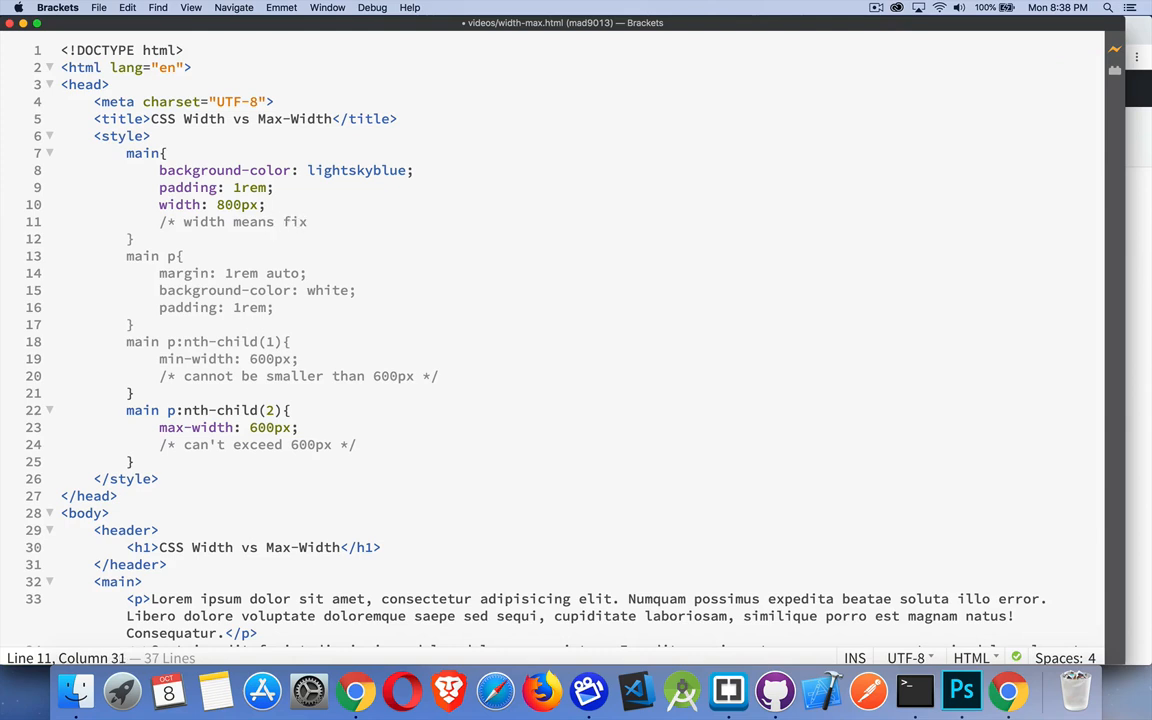
text(ed */)
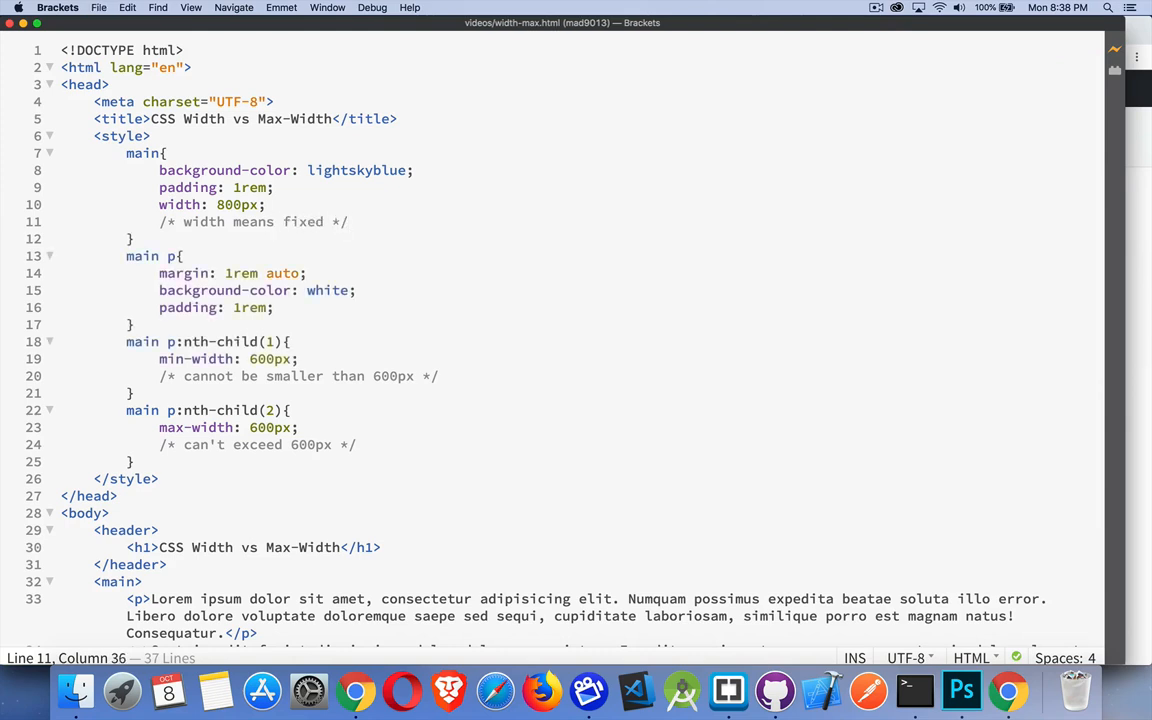